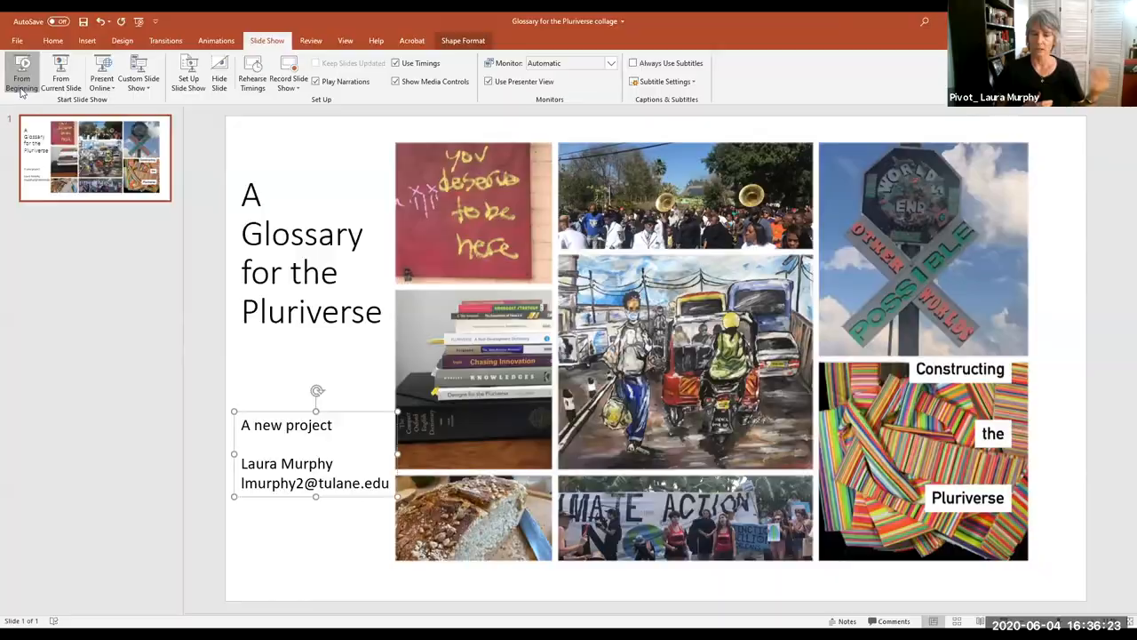
# - Start the slide show from the beginning, showing the glossary title slide in Presenter View
pyautogui.click(21, 74)
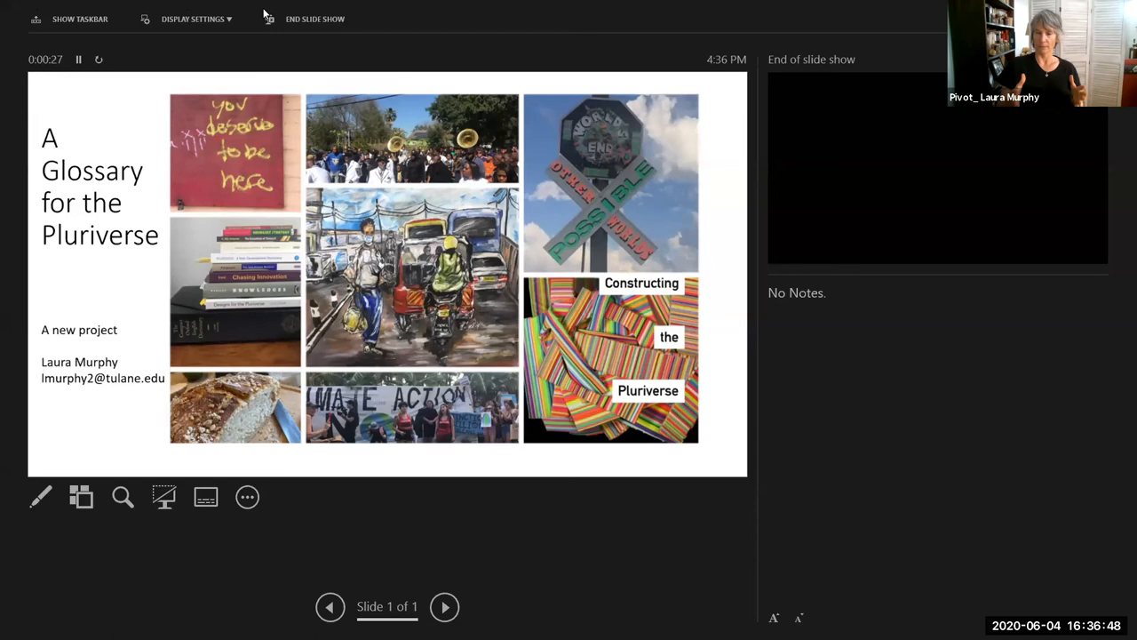
pyautogui.moveTo(317, 18)
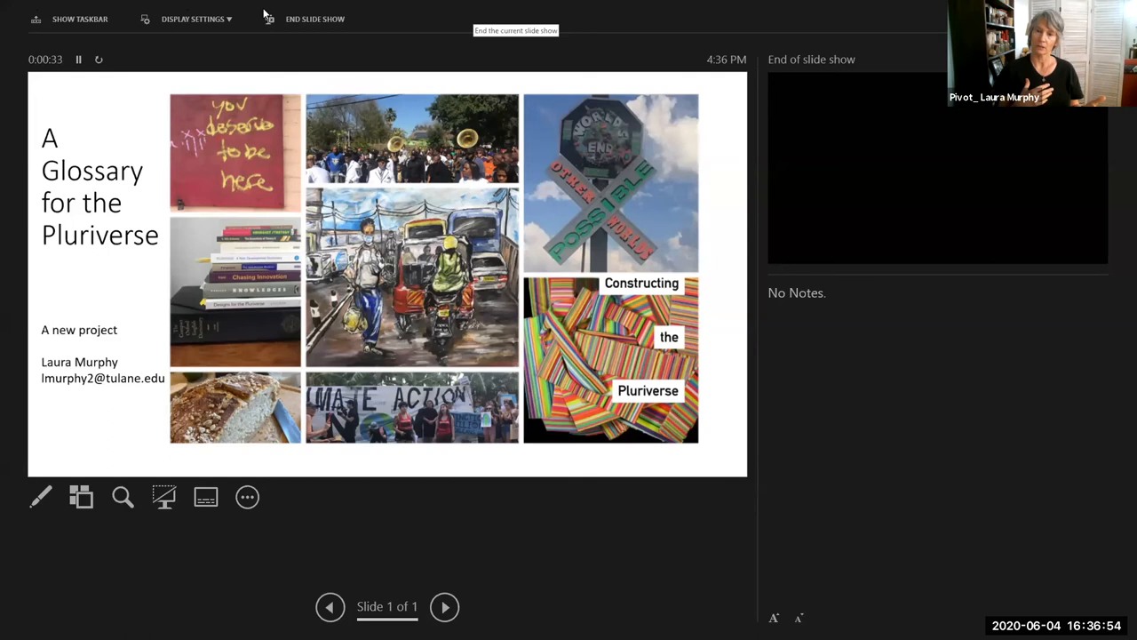